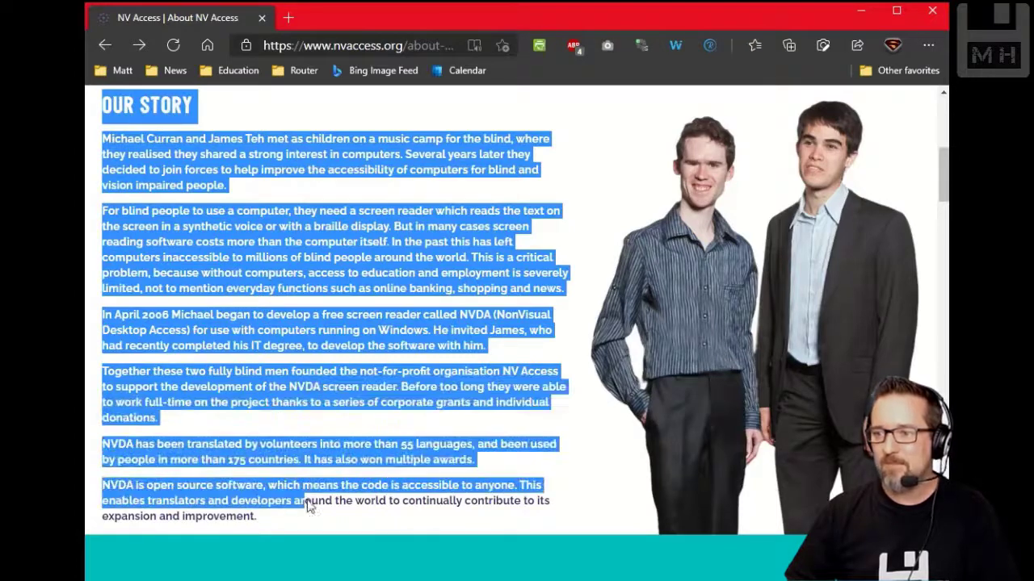
# Start Read aloud on the selected Our Story text via its context menu
pyautogui.rightClick(307, 501)
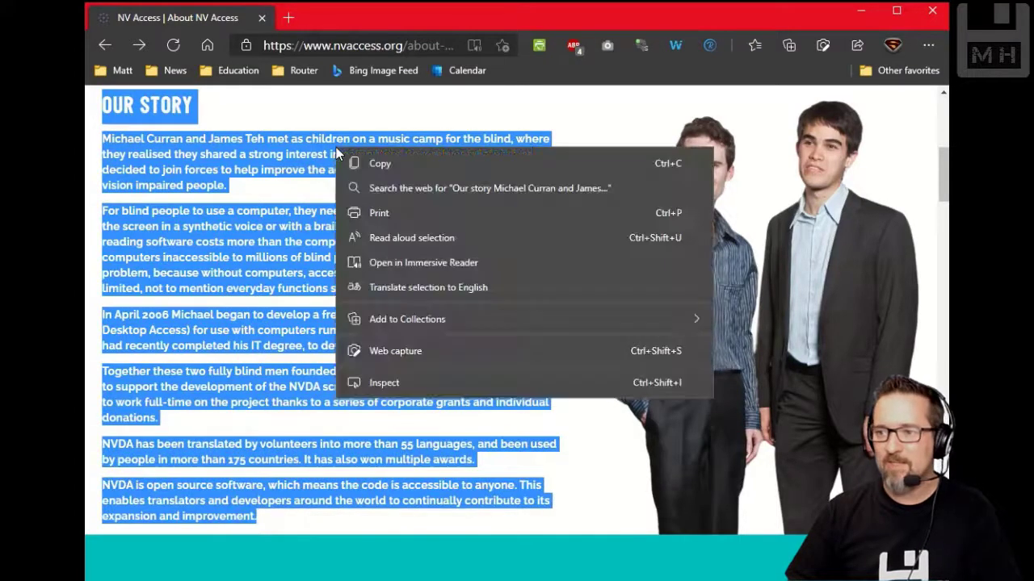
pyautogui.moveTo(541, 237)
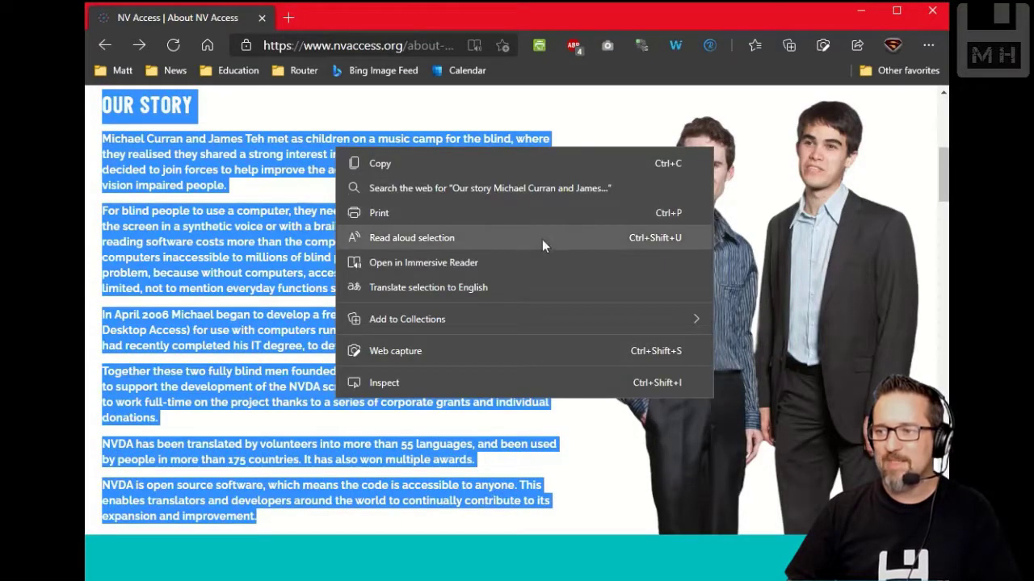
pyautogui.click(411, 238)
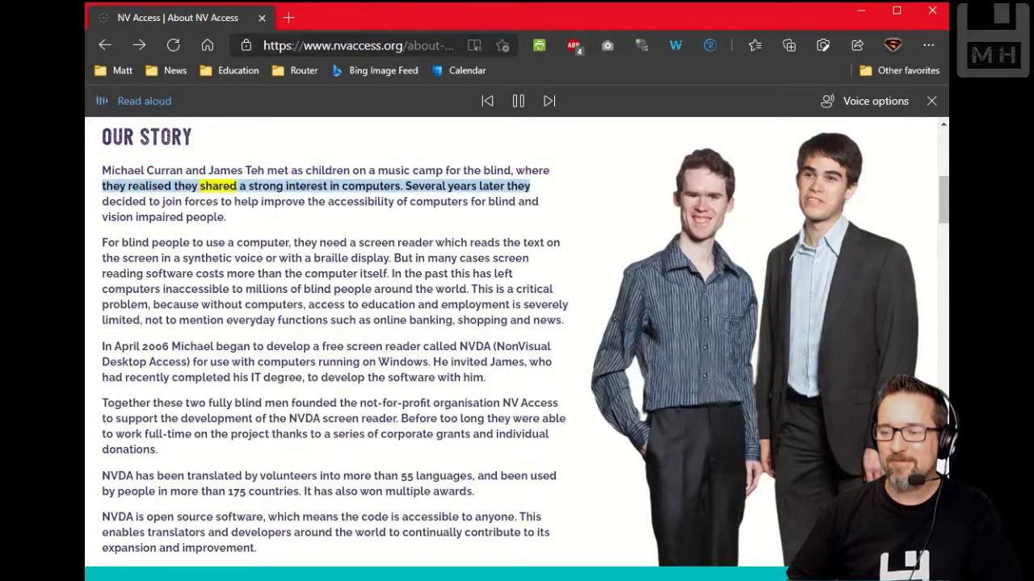
# Switch the read-aloud voice to Microsoft Aria Online (Natural) in Voice options
pyautogui.click(864, 100)
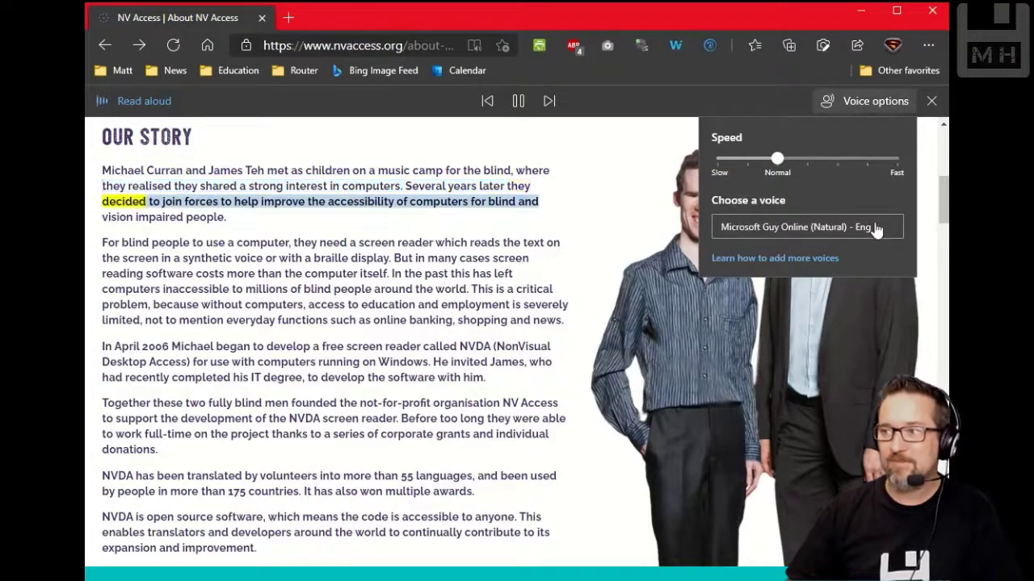
pyautogui.click(806, 226)
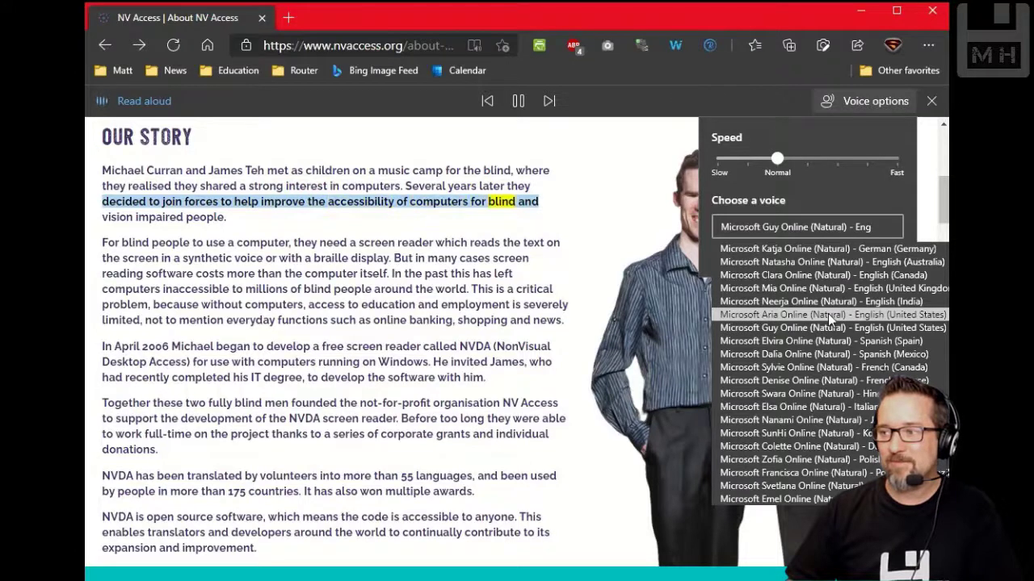
pyautogui.click(812, 314)
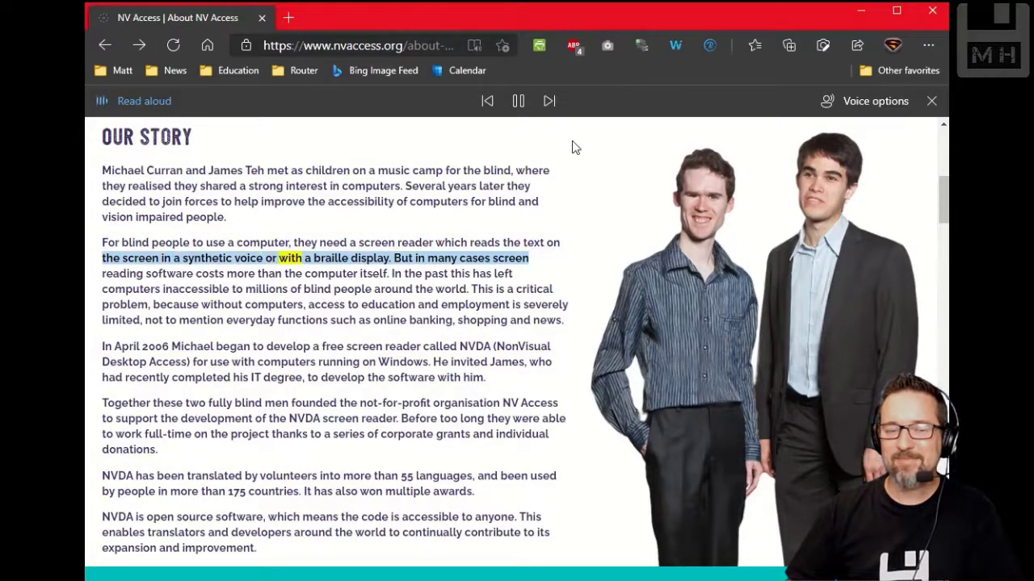
# Pause the reading and close the Read aloud bar
pyautogui.click(517, 101)
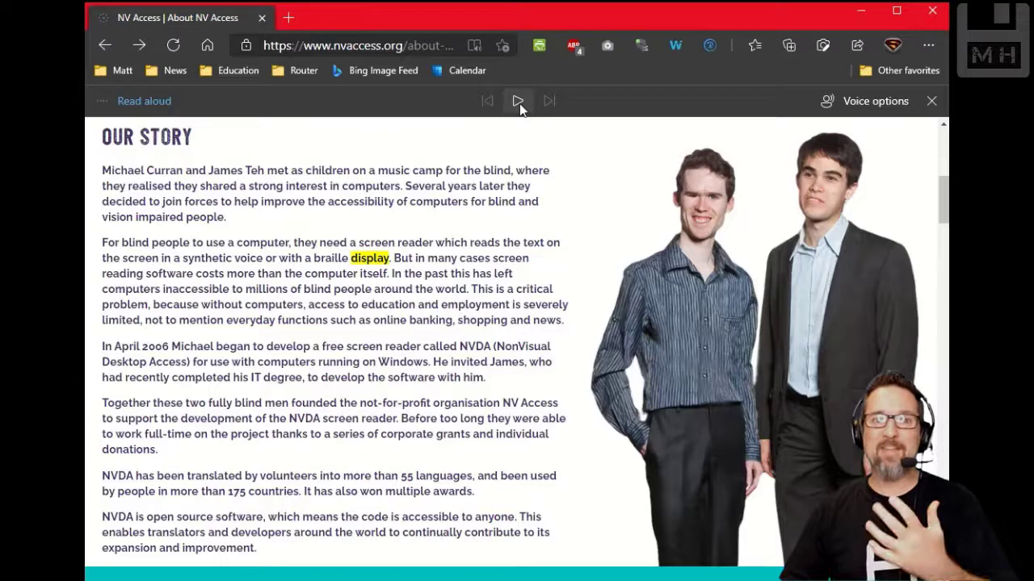
pyautogui.click(931, 100)
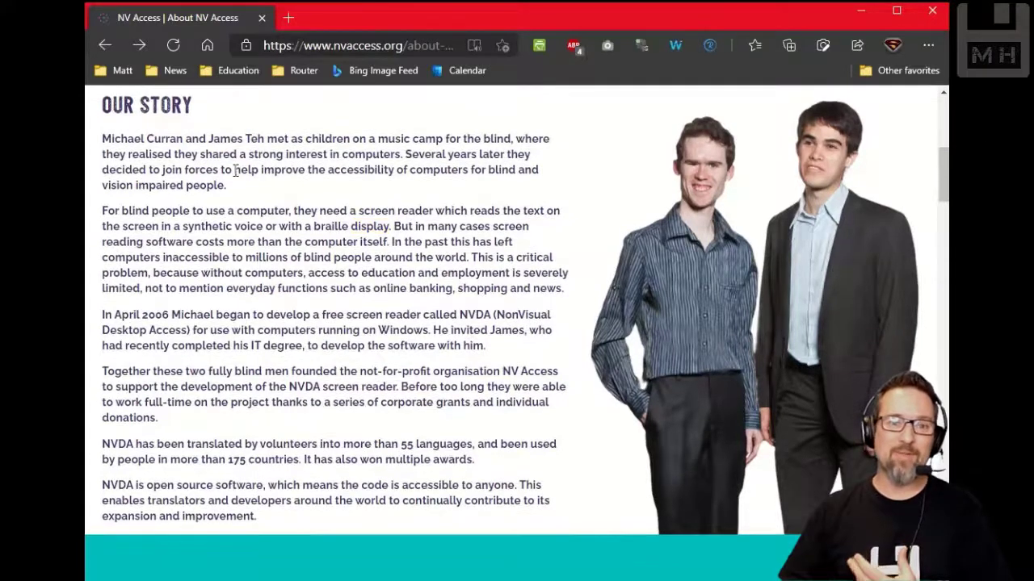